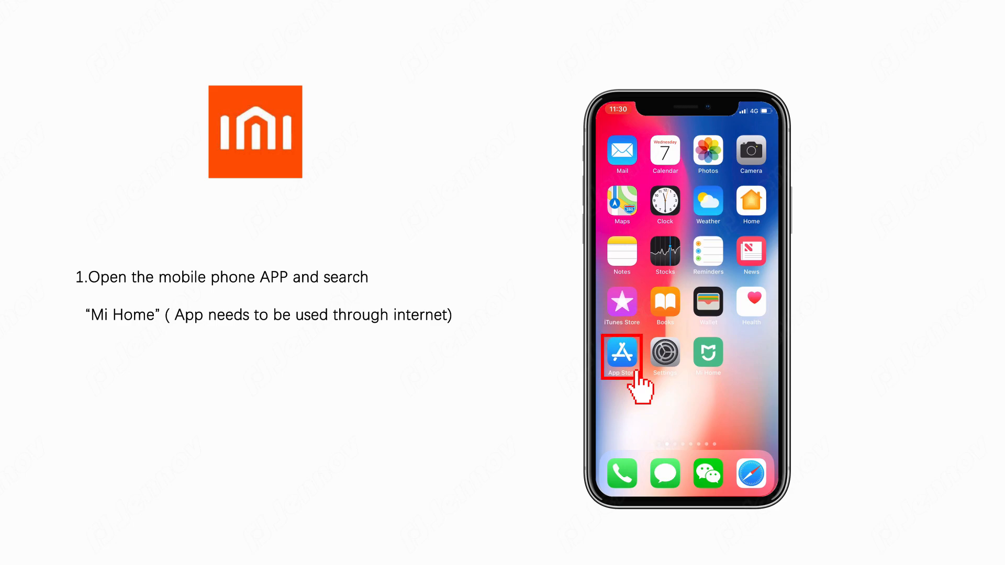
Search the App Store for 'Mi home' and open the Mi Home - xiaomi smarthome result.
left_click(620, 353)
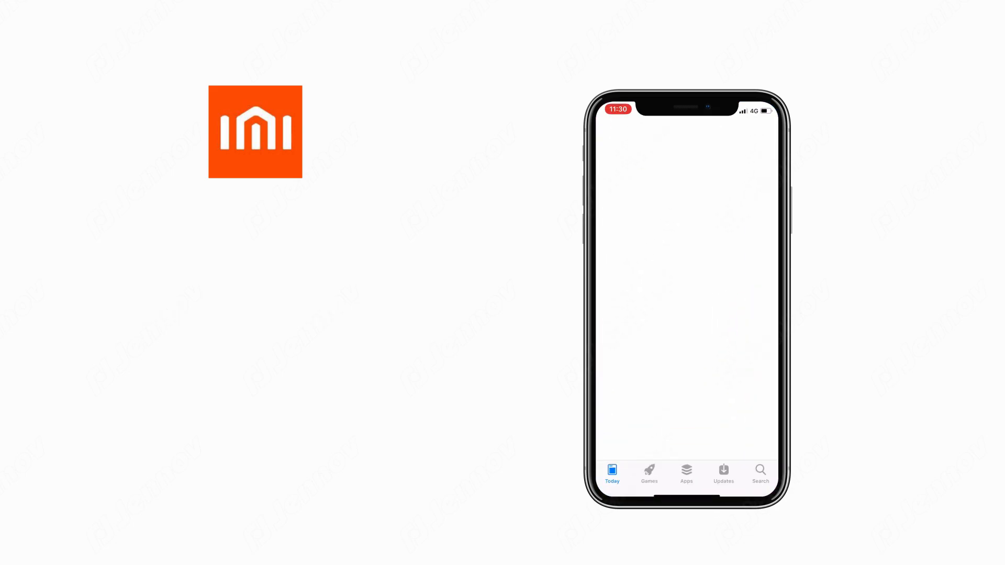
left_click(760, 474)
type("M")
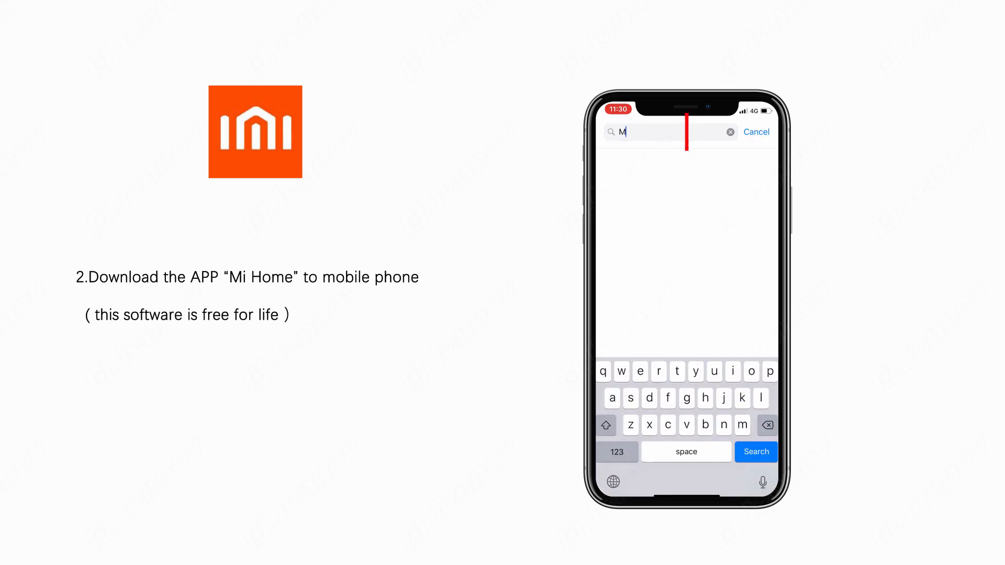
type("i hom")
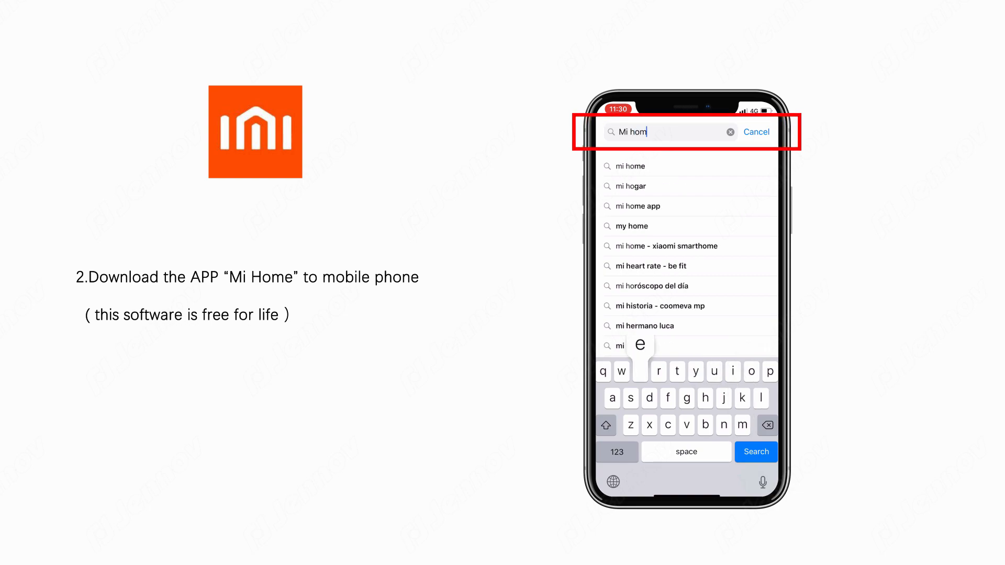
left_click(756, 452)
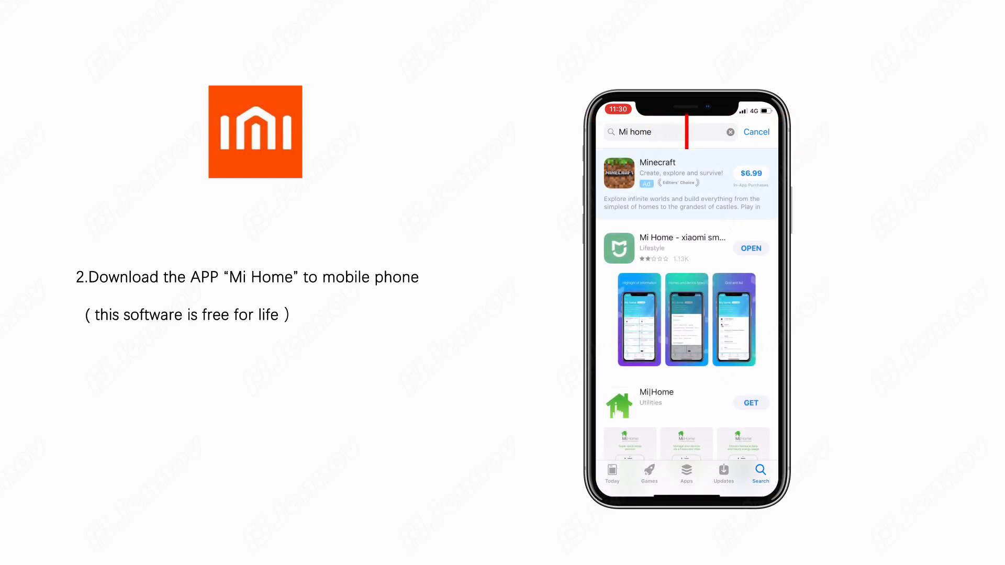
left_click(681, 248)
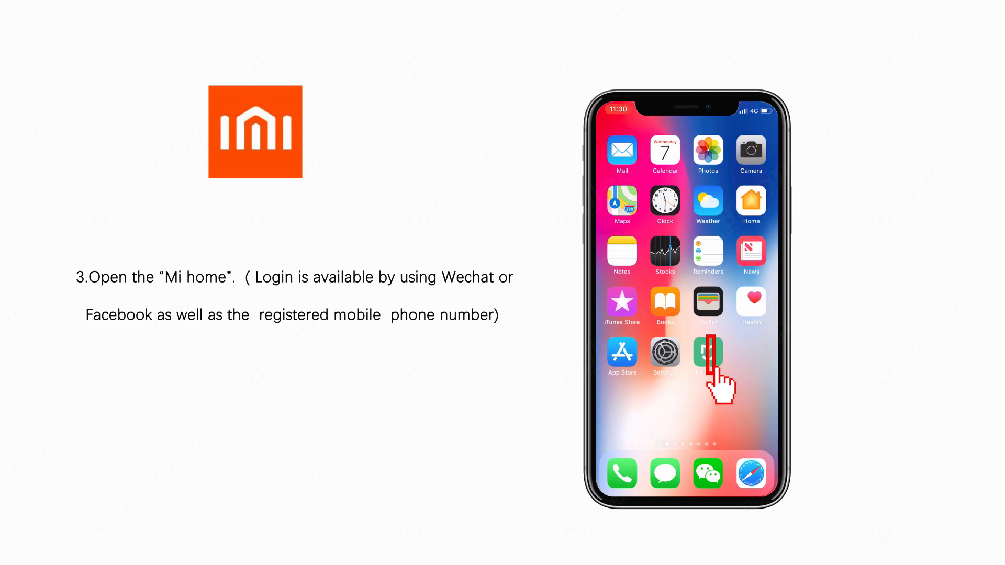
Launch Mi Home, sign in with Facebook, and set the server region to The U.S.
left_click(708, 356)
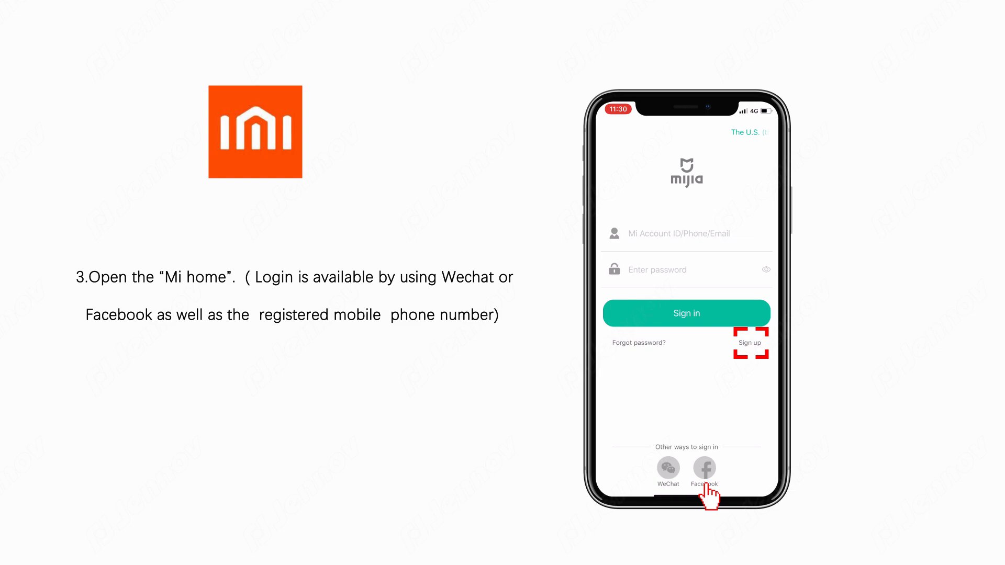
left_click(704, 468)
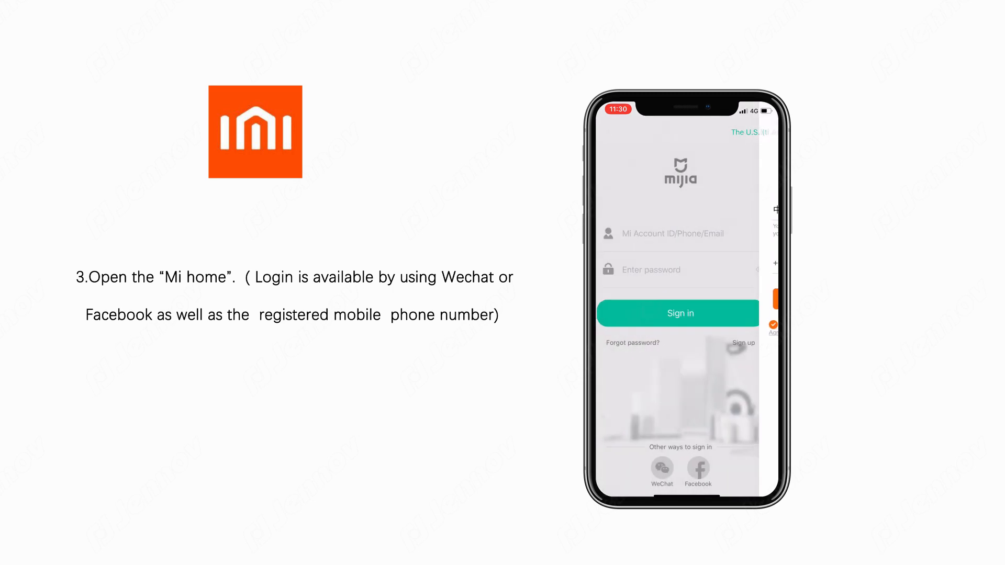
left_click(747, 133)
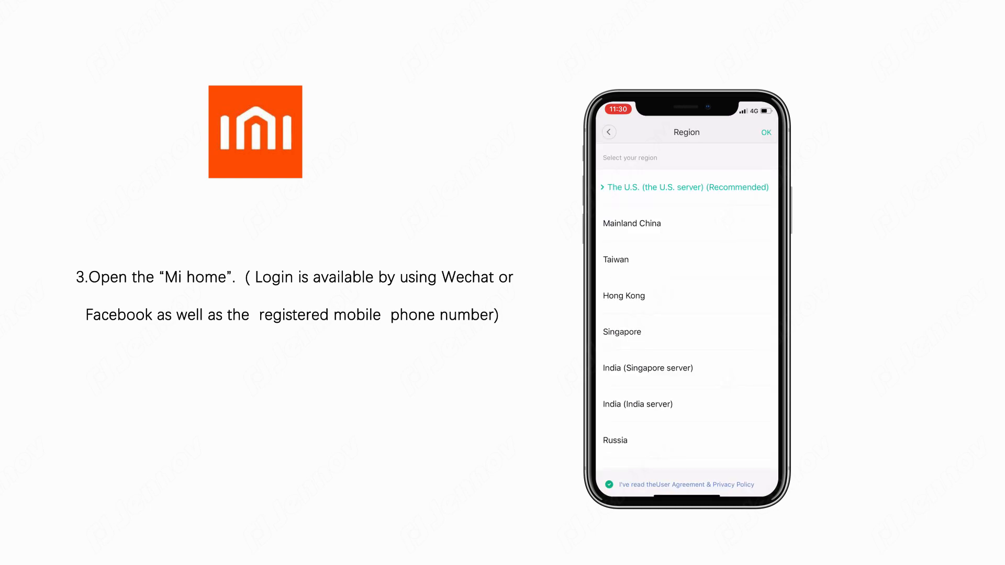
left_click(765, 132)
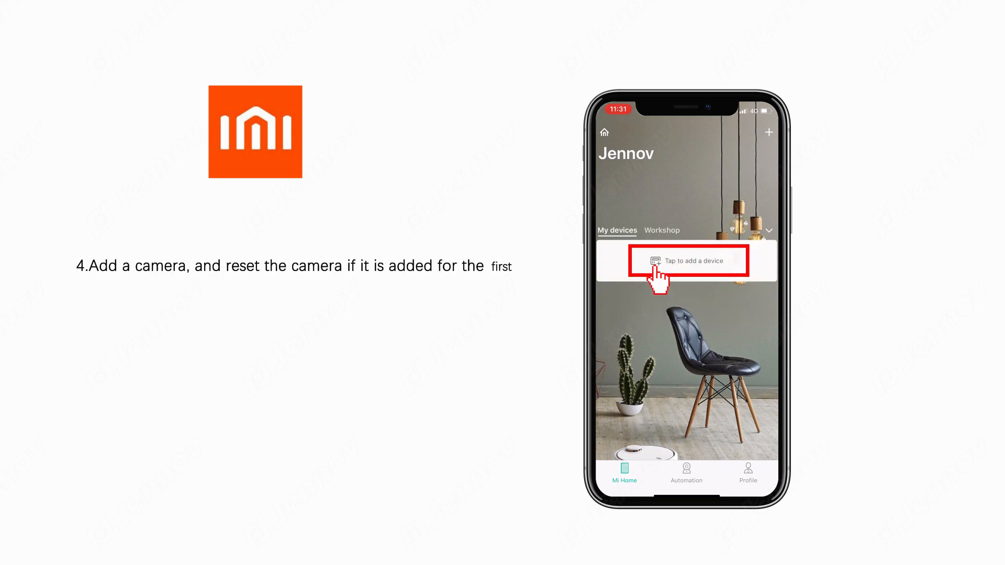
Choose IMI Home Security Camera as the new device and confirm it was reset.
left_click(691, 260)
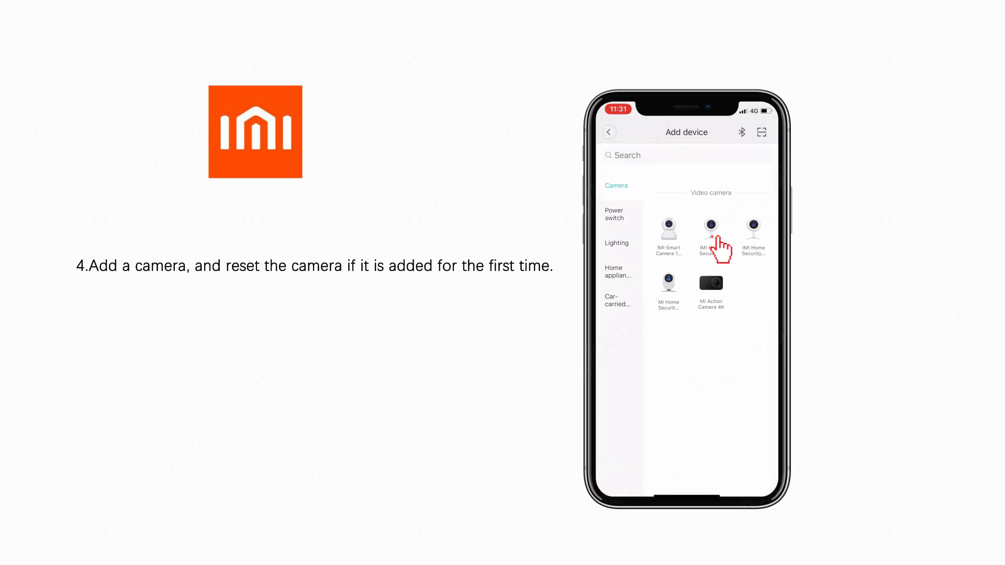
left_click(710, 234)
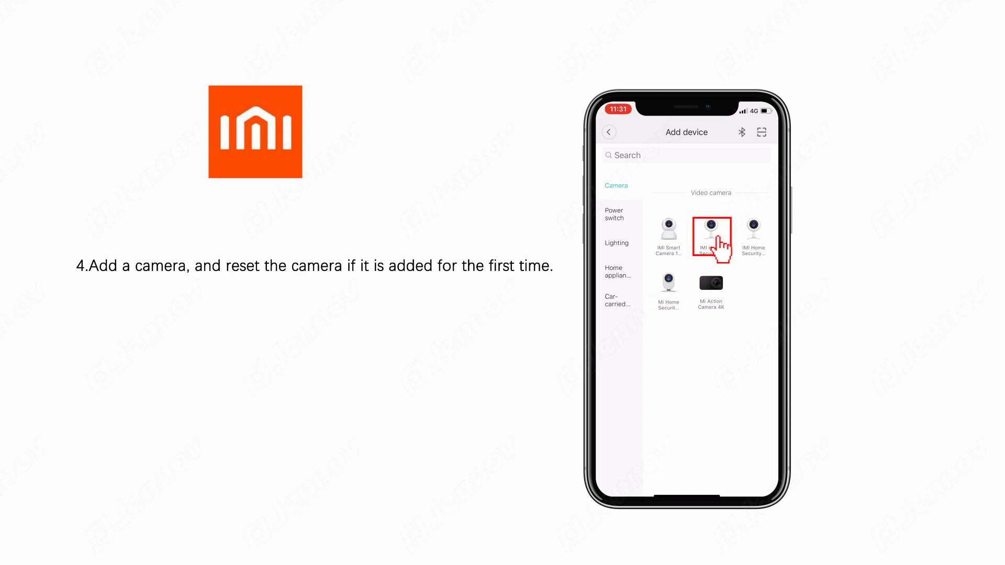
left_click(711, 234)
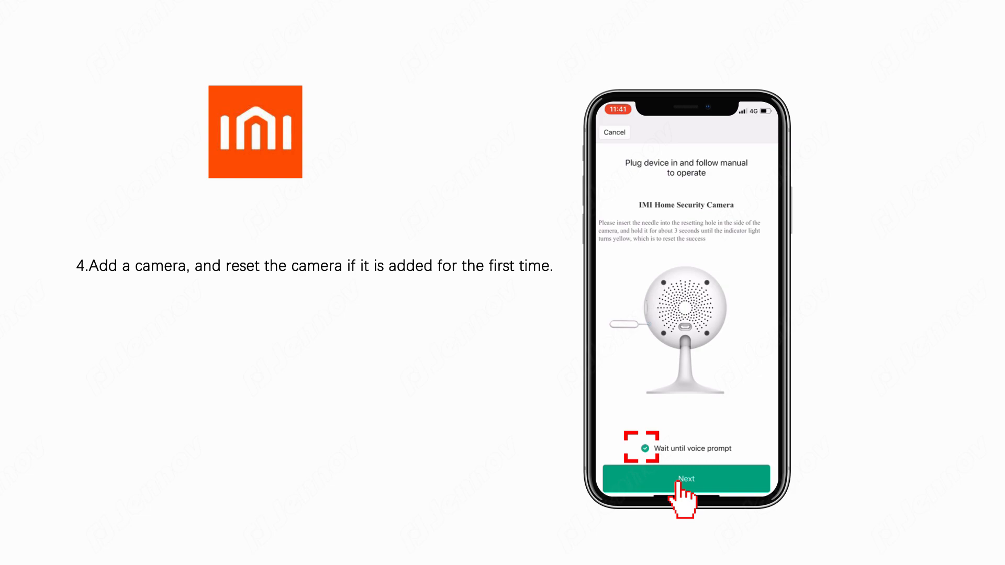
left_click(685, 478)
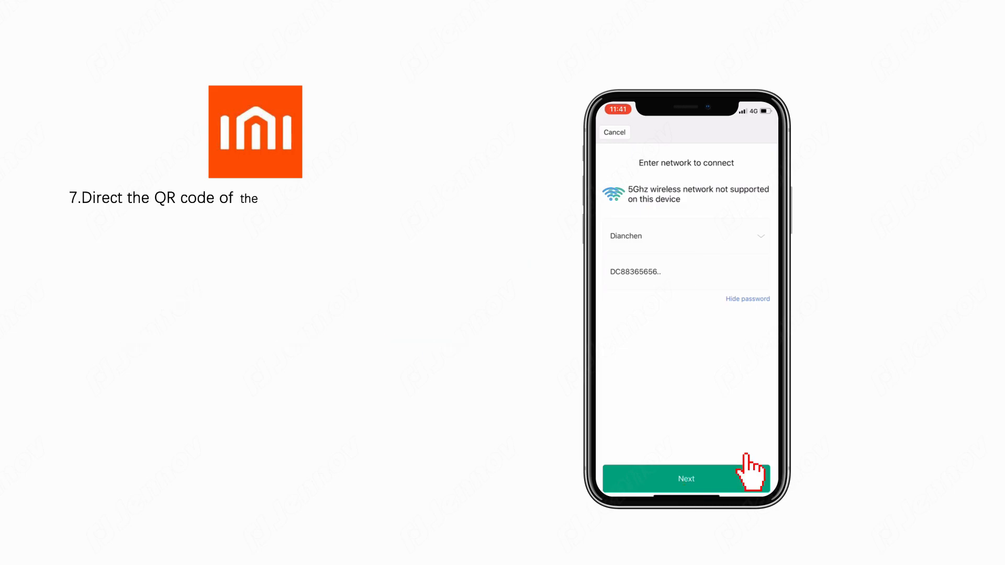
Submit the Wi-Fi network details and confirm the camera scanned the QR code.
left_click(685, 479)
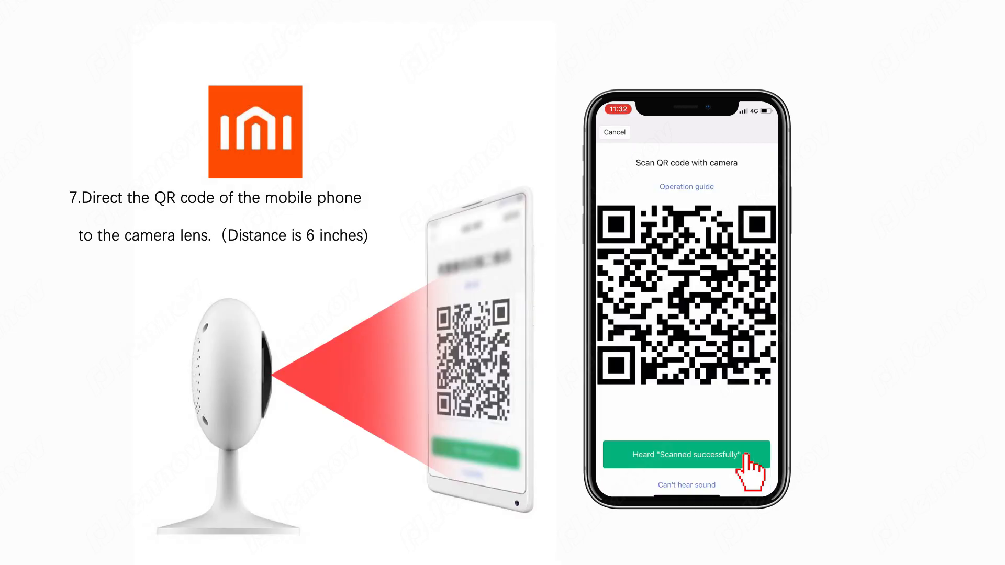
left_click(686, 455)
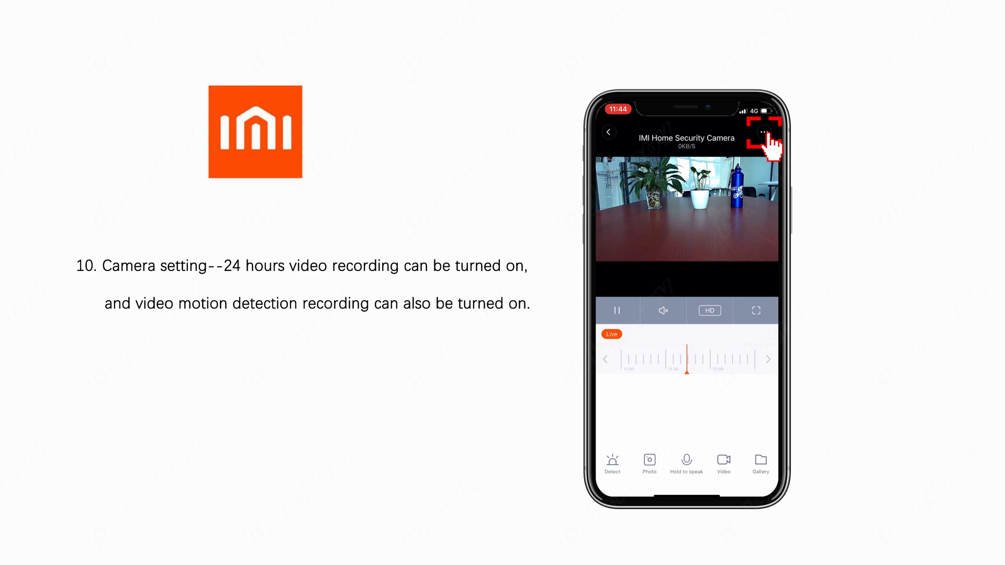
Open the IMI camera's settings page from its live view.
left_click(763, 132)
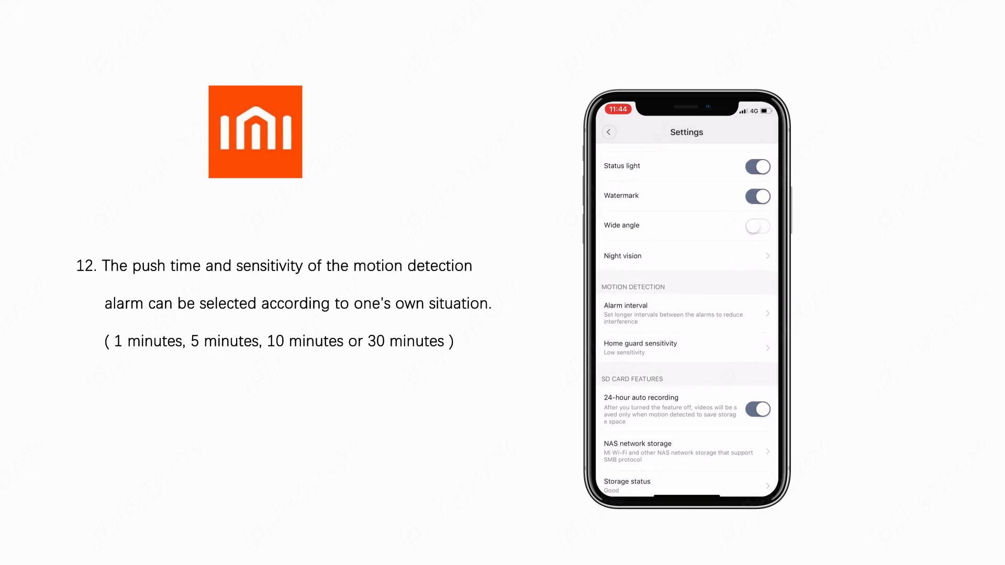
Open Alarm interval and pick a push interval for motion alarms.
left_click(685, 313)
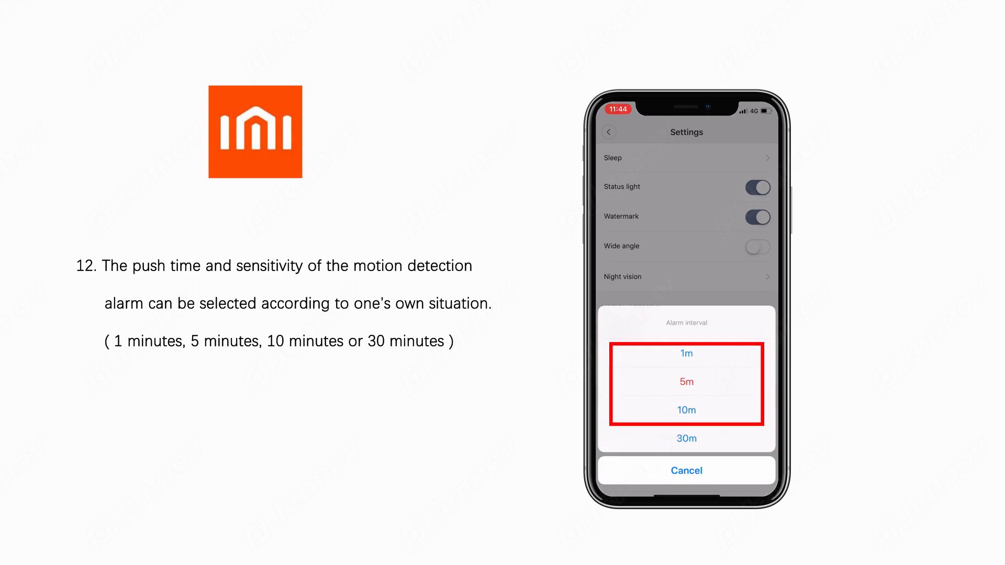
left_click(686, 382)
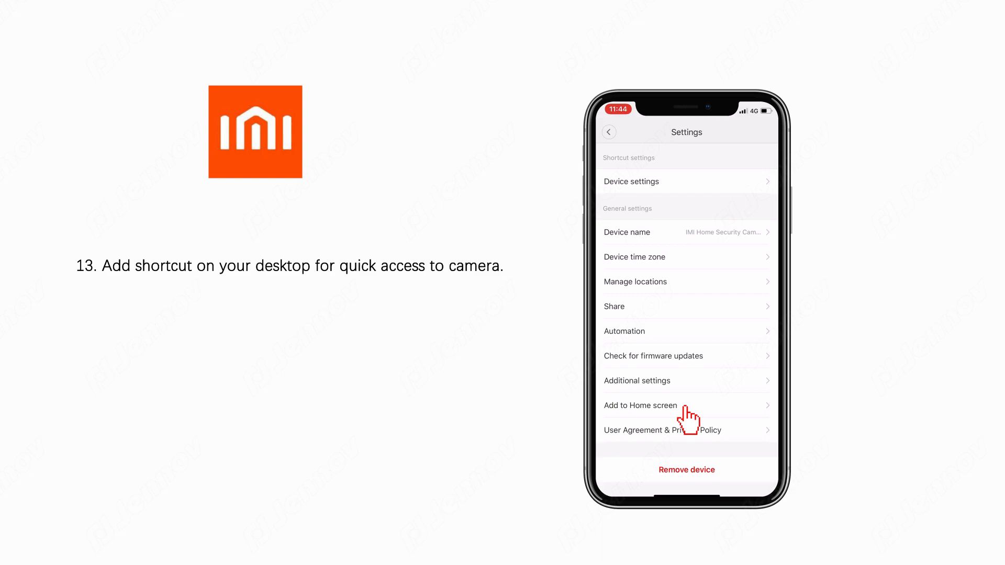
Create an IMI Home Security Camera home-screen shortcut and launch the camera from it.
left_click(640, 405)
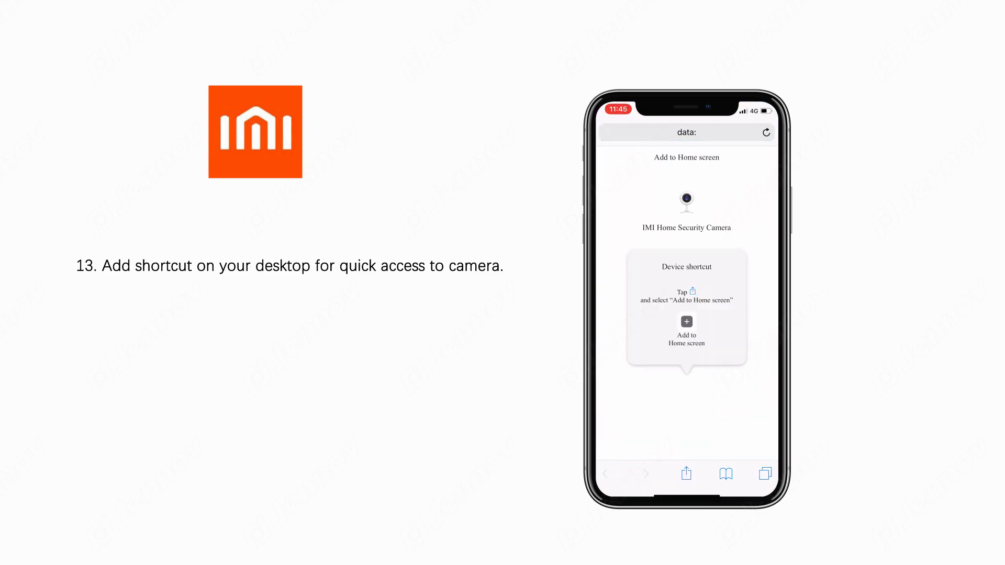
left_click(685, 475)
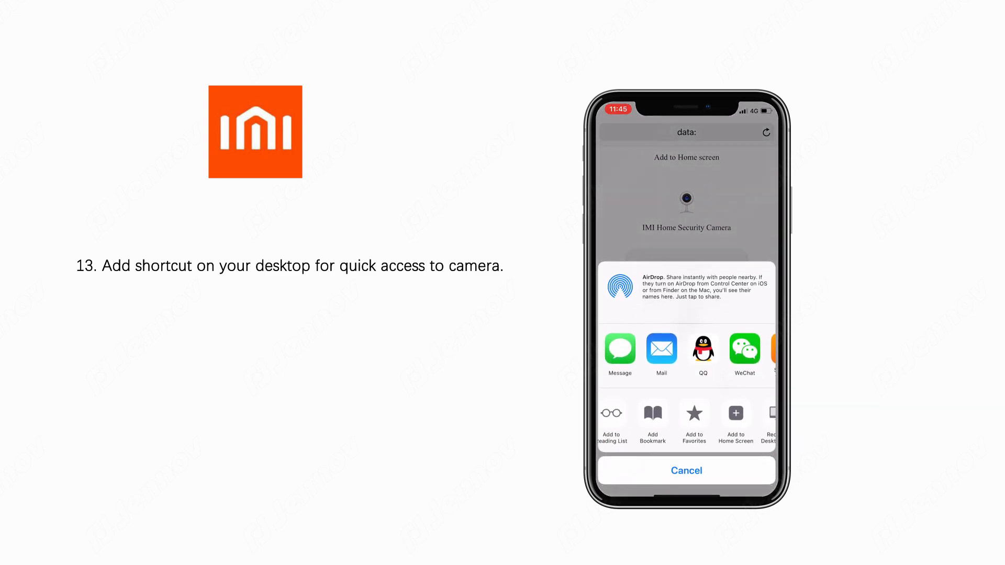
left_click(734, 422)
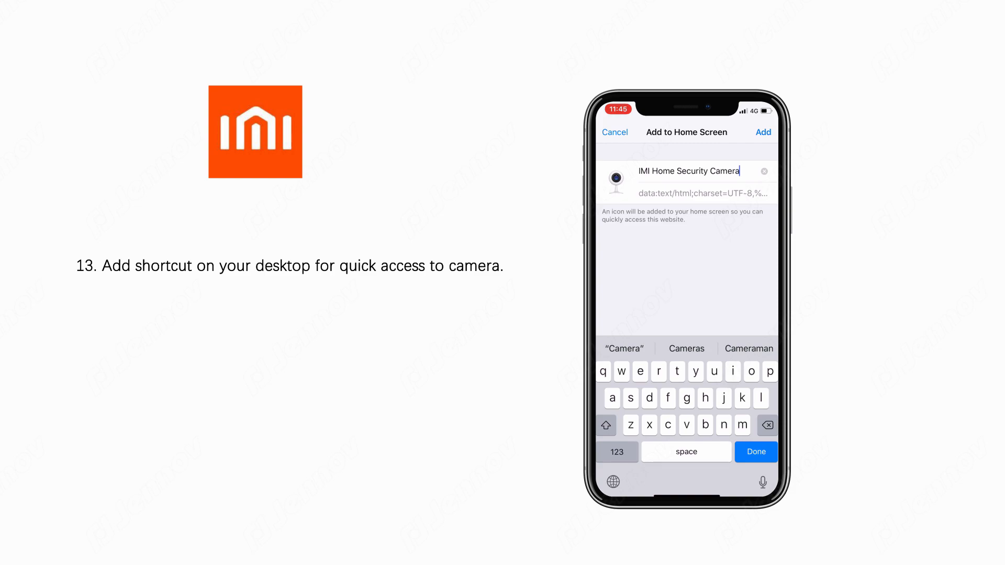
left_click(762, 133)
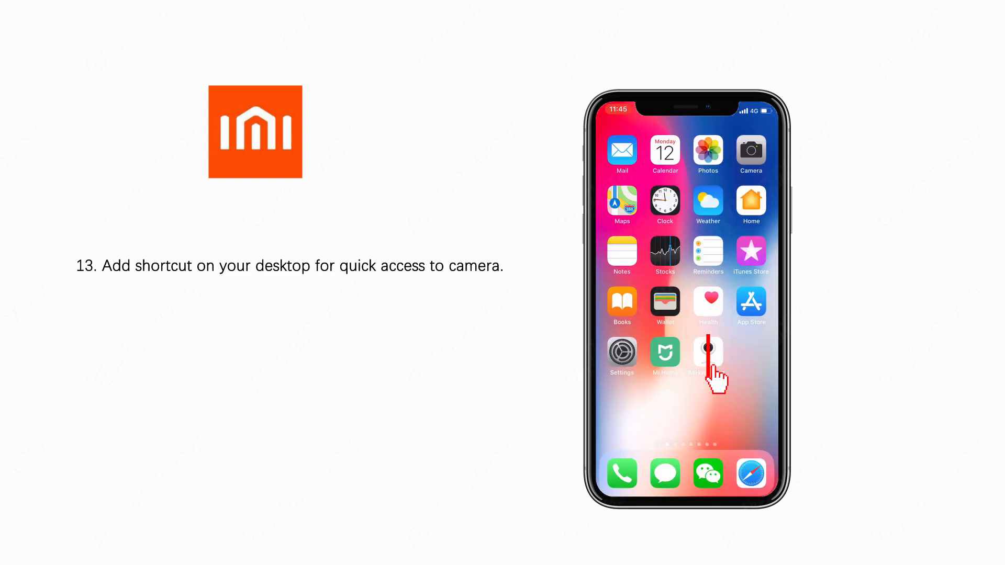
left_click(707, 351)
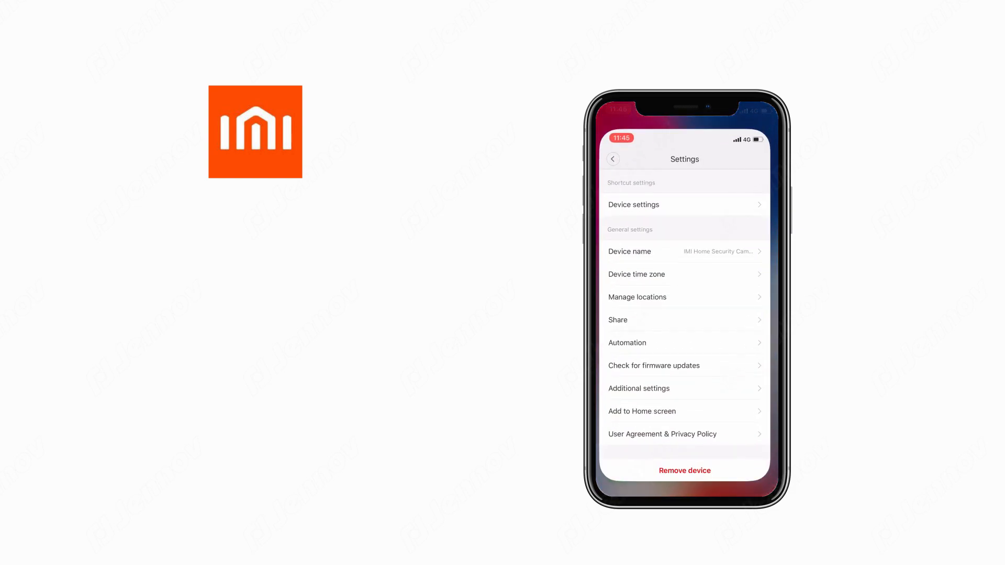
left_click(612, 159)
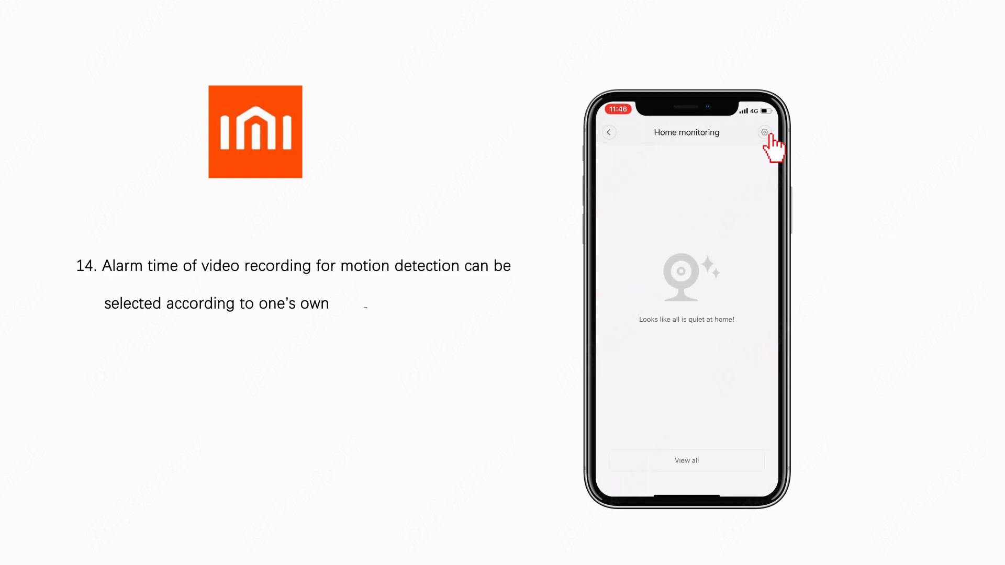
Enable motion-activated recording with a 10:00–17:00 timing detection window, then exit live view.
left_click(764, 132)
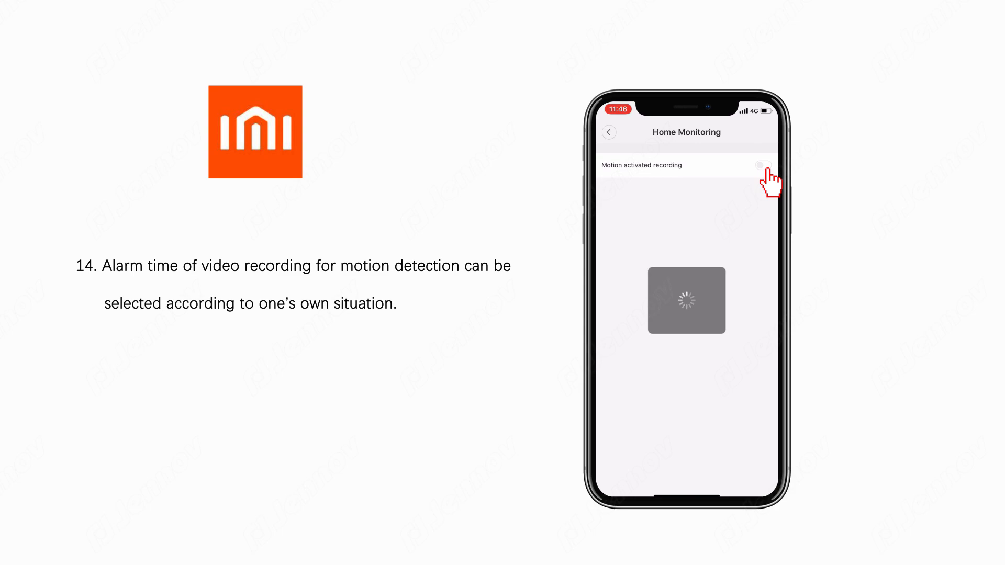
left_click(763, 165)
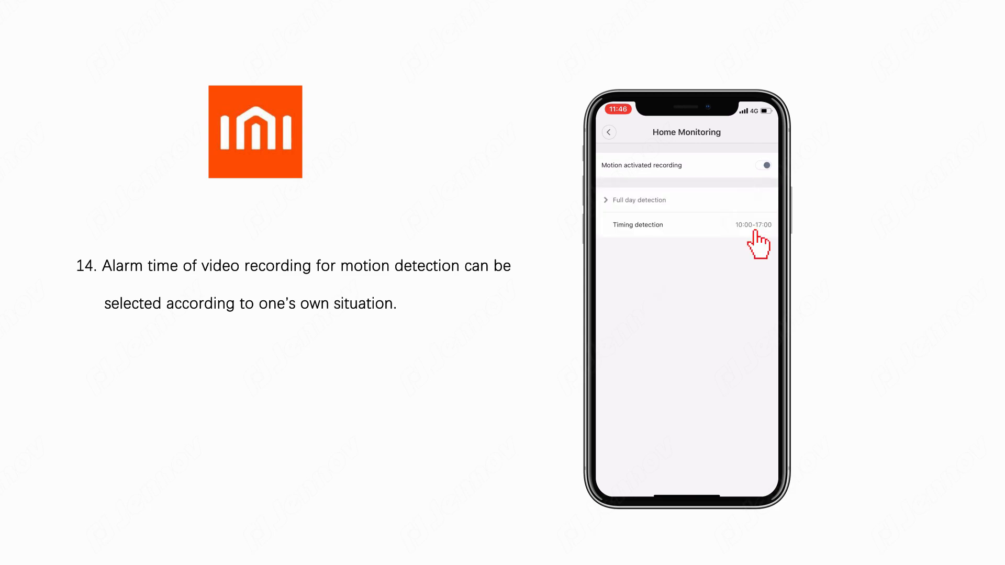
left_click(705, 224)
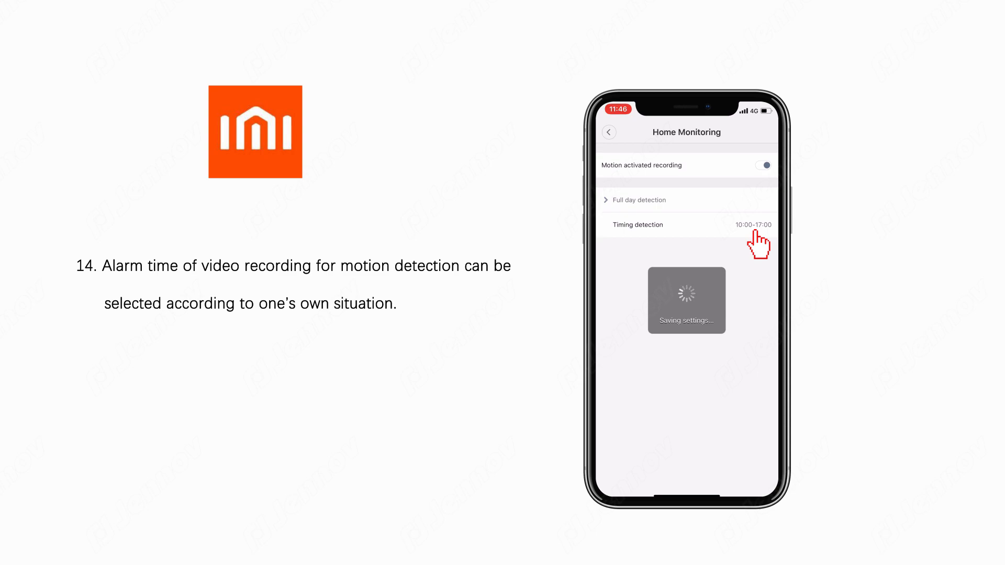
left_click(608, 132)
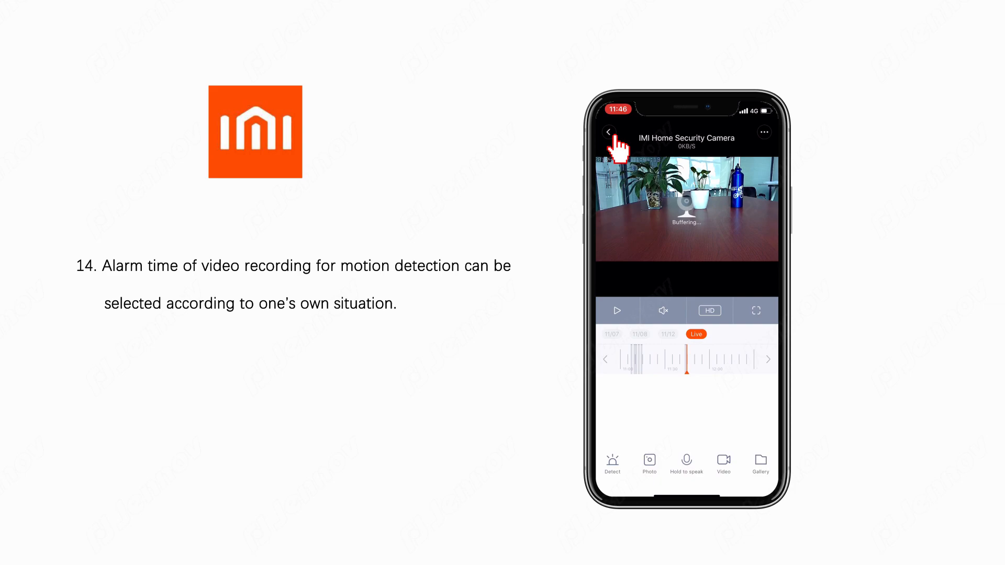
left_click(607, 131)
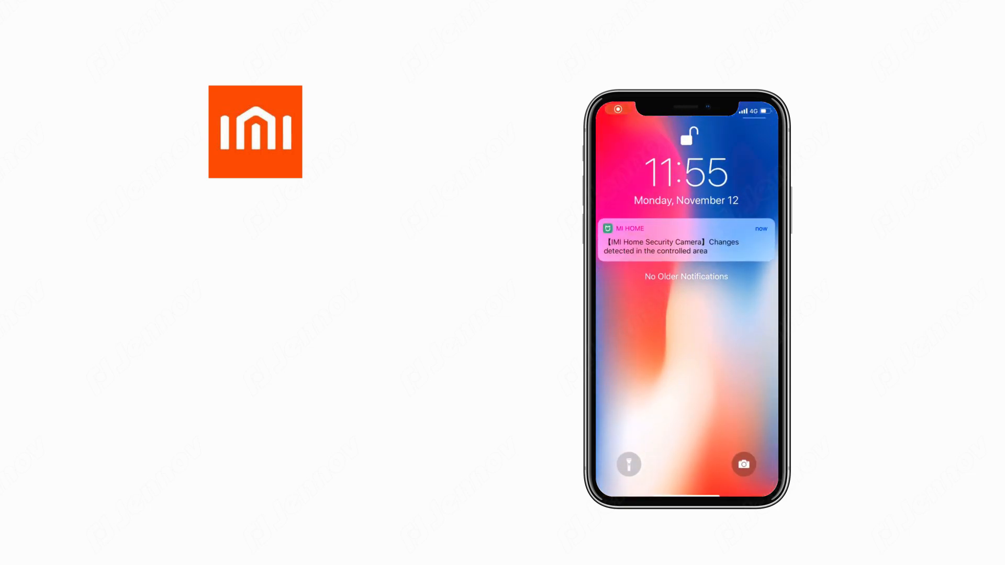
Open the Mi Home motion notification and play the 11:52 motion clip.
left_click(686, 240)
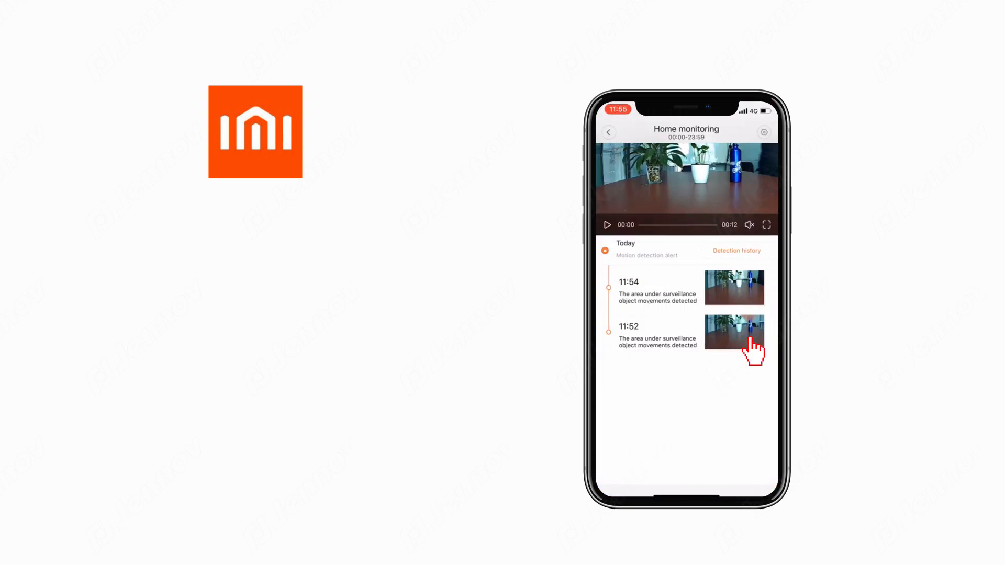
left_click(607, 225)
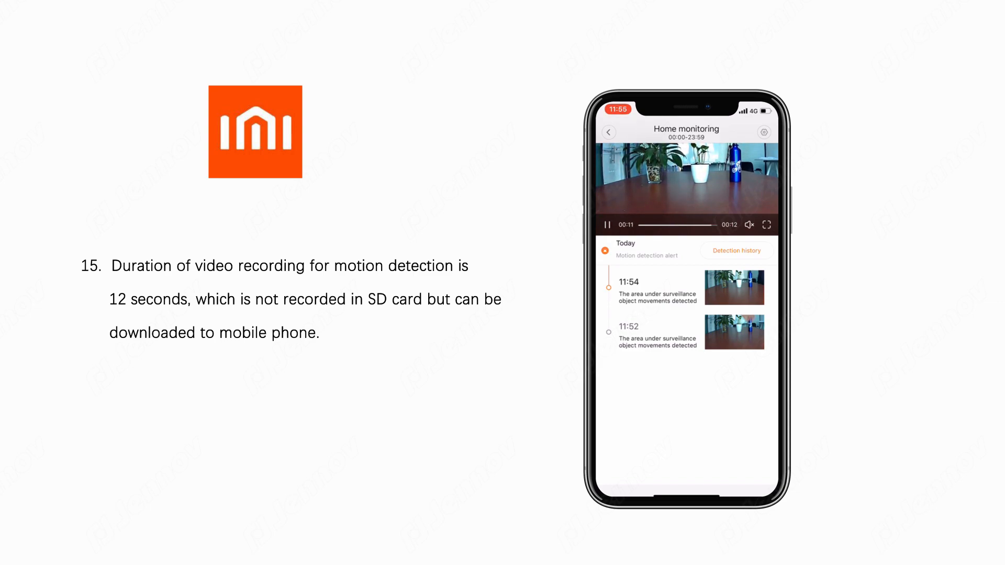
left_click(606, 224)
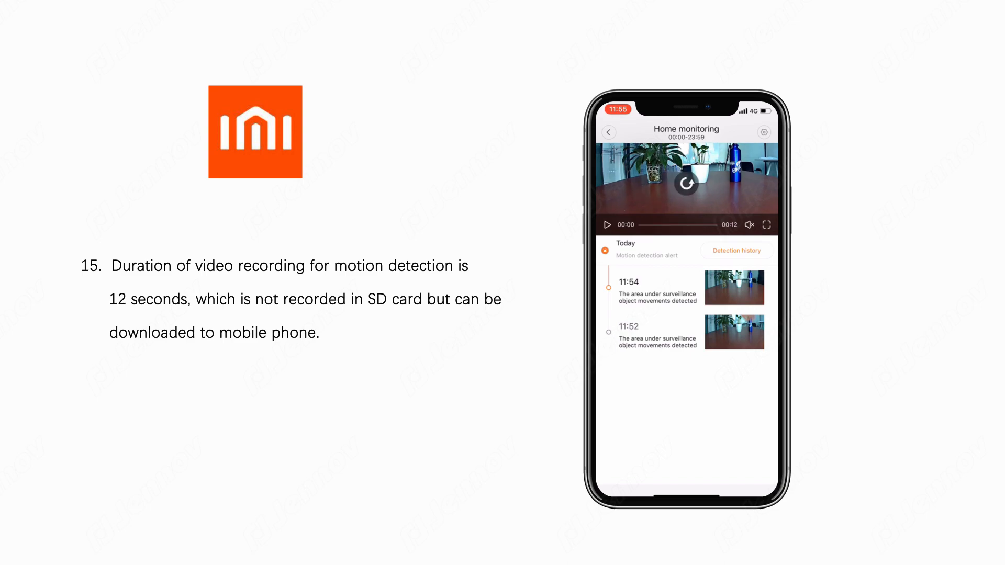